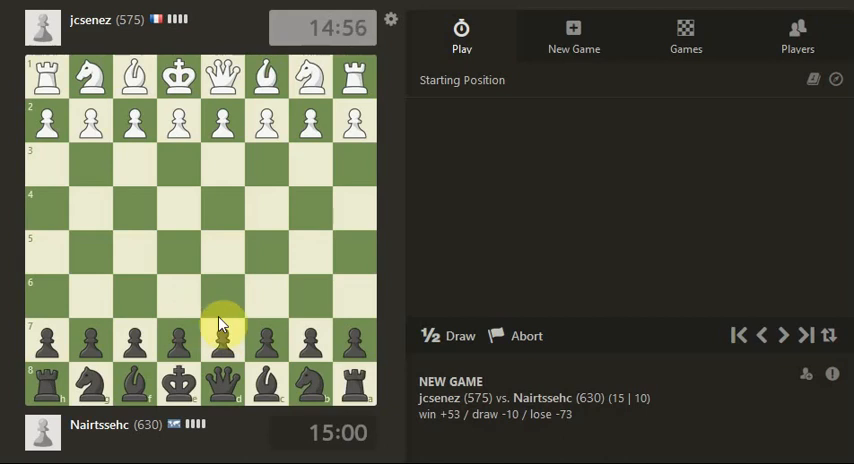
mouse_move(222, 325)
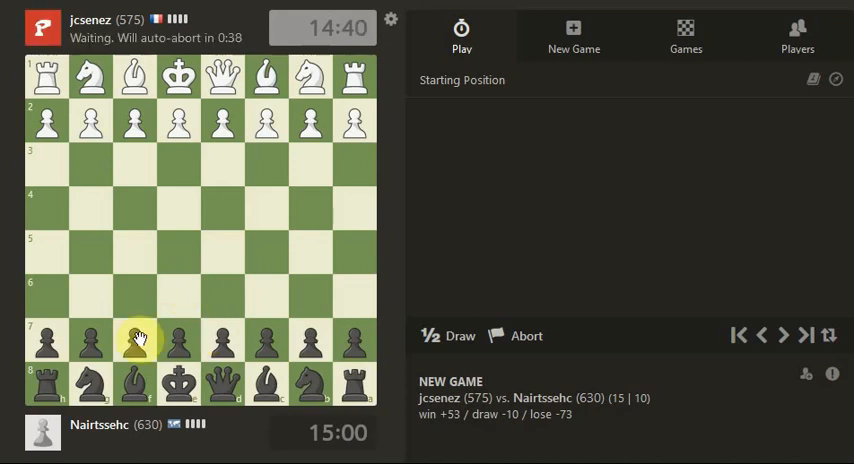
mouse_move(178, 315)
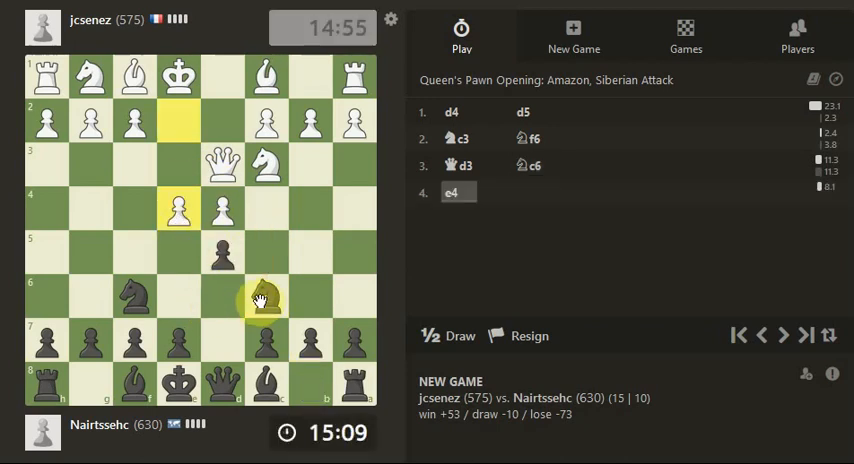
Capture White's e4 pawn with the d-pawn, then take White's knight on e4 with the knight.
drag(265, 300, 265, 212)
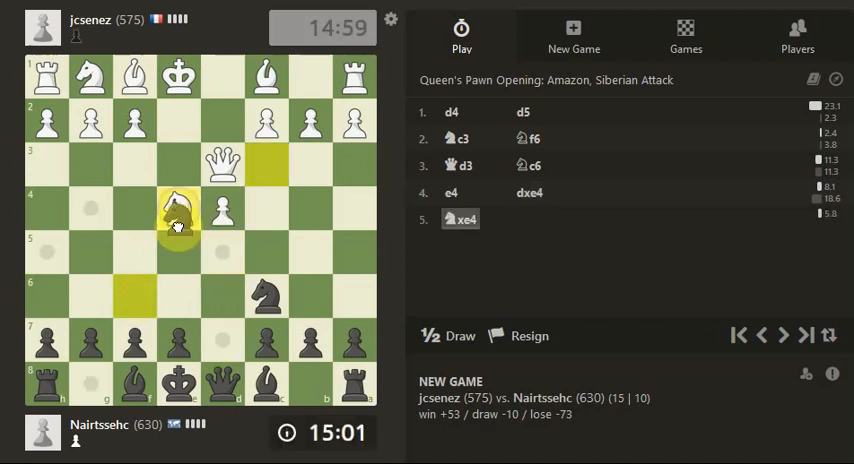
drag(178, 210, 222, 210)
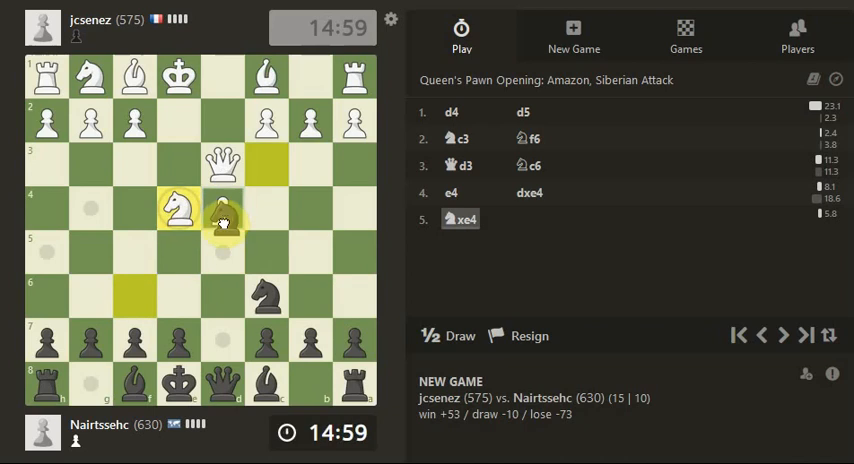
drag(222, 210, 177, 210)
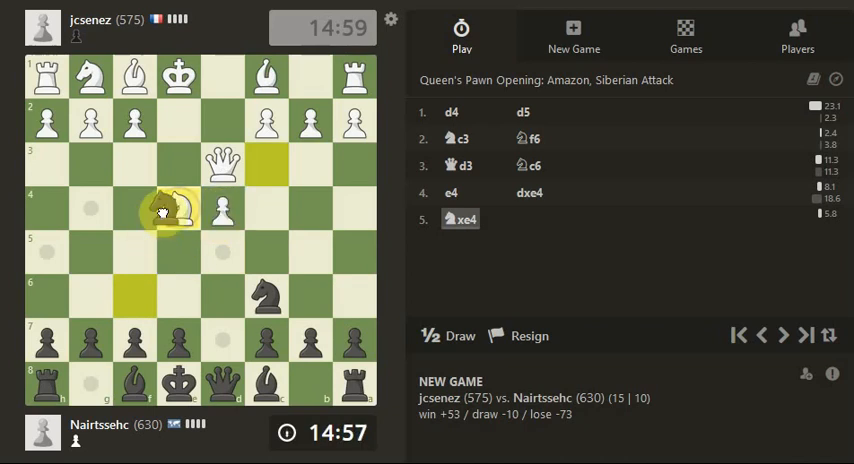
click(178, 210)
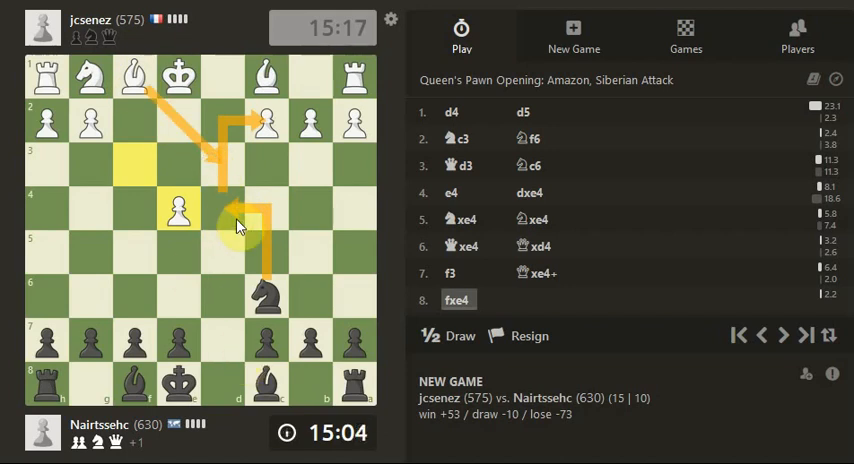
Play e5, Bd6, Bg4 and O-O-O, then take the f3 knight with Bxf3.
click(178, 250)
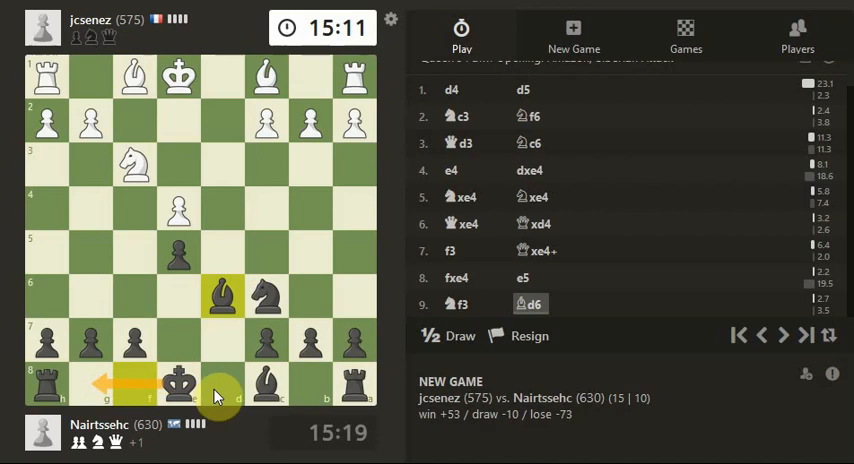
click(180, 385)
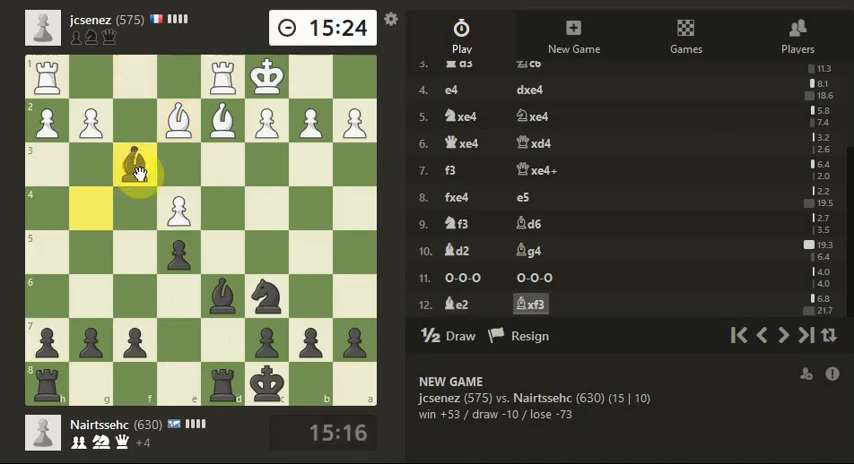
Play Nd4, then meet 14.Bg4+ with Kb8.
click(220, 205)
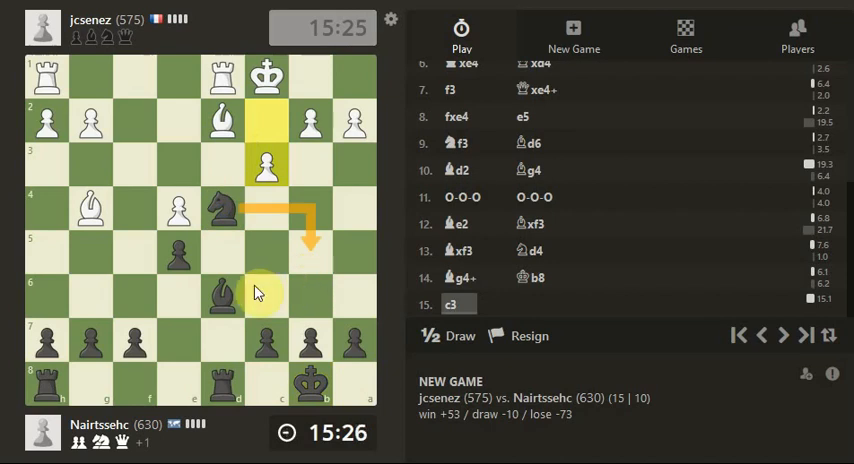
mouse_move(141, 260)
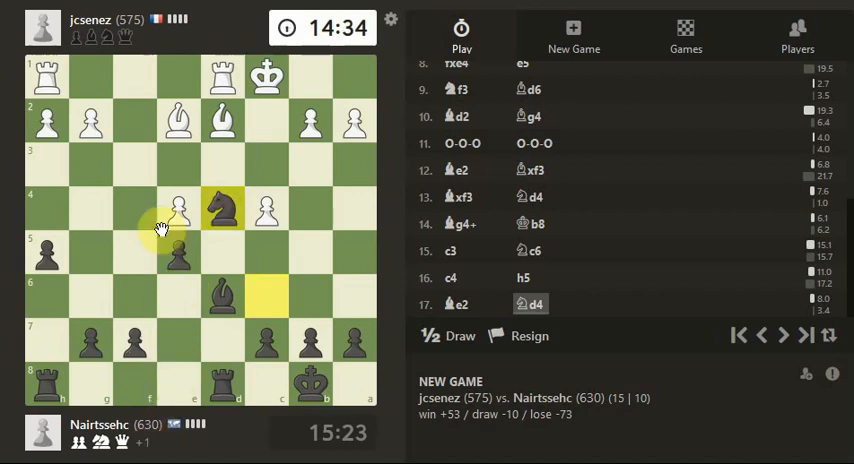
mouse_move(222, 253)
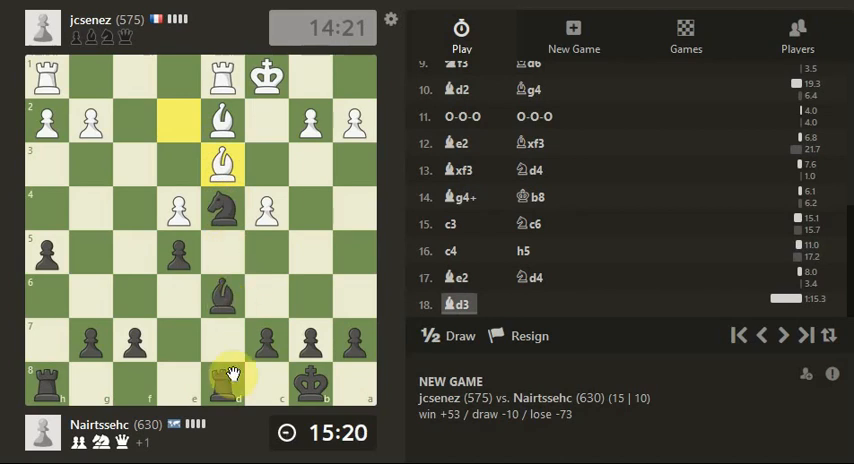
Draw an arrow along the d-file to the rook, then play Nc6 from d4.
drag(223, 385, 223, 165)
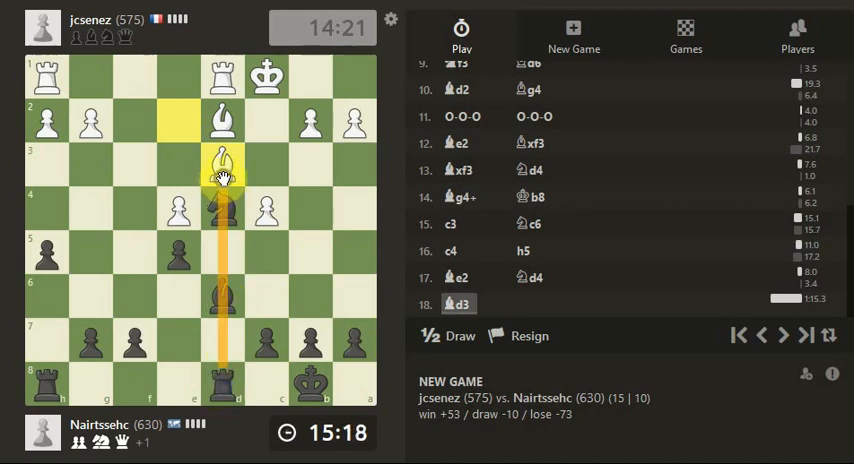
click(222, 210)
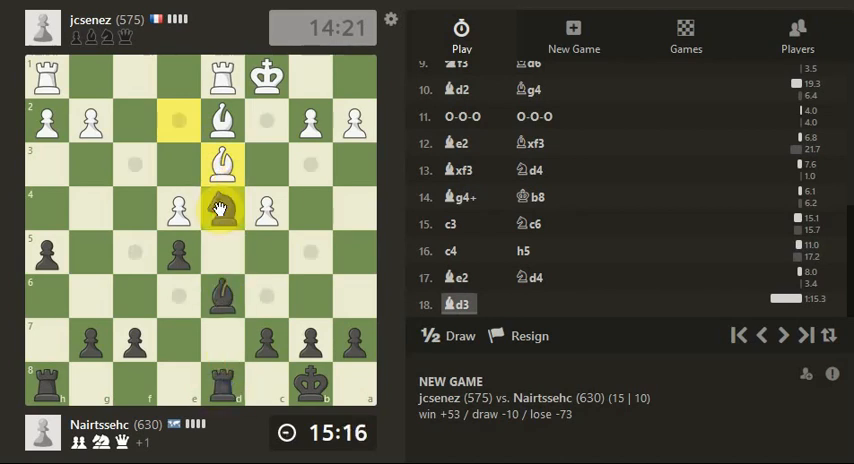
click(222, 210)
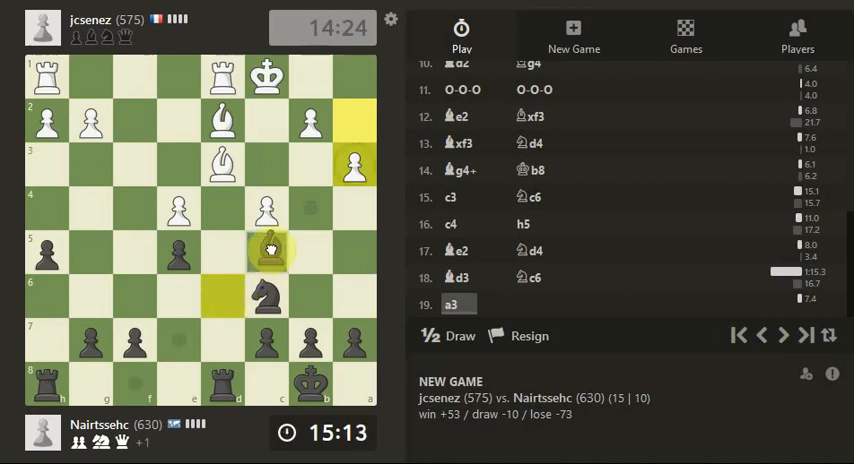
Play Bc5 from d6, then drag more pieces in reply to White's b4.
drag(267, 250, 222, 164)
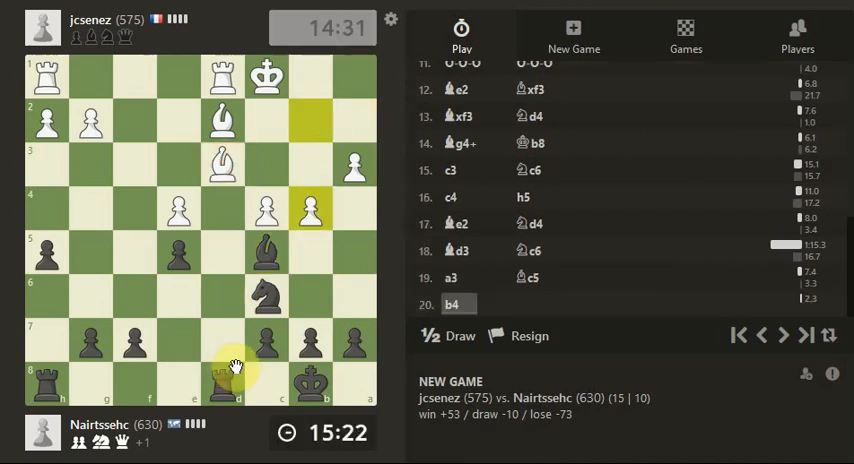
drag(224, 370, 268, 252)
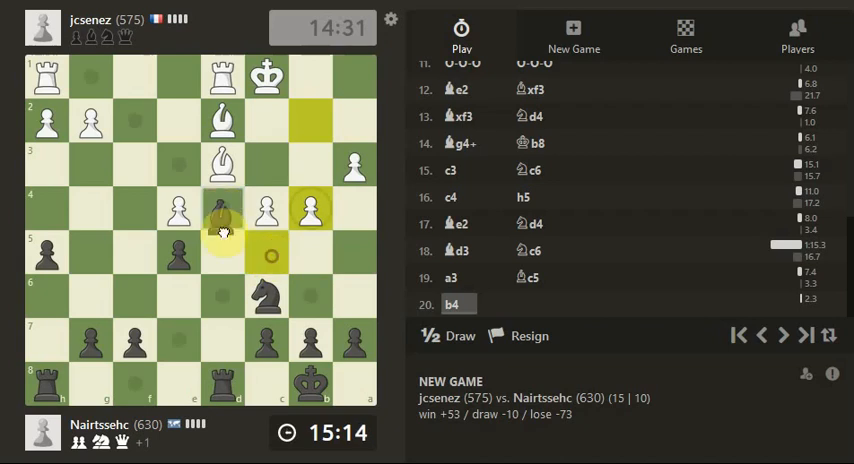
drag(222, 210, 133, 120)
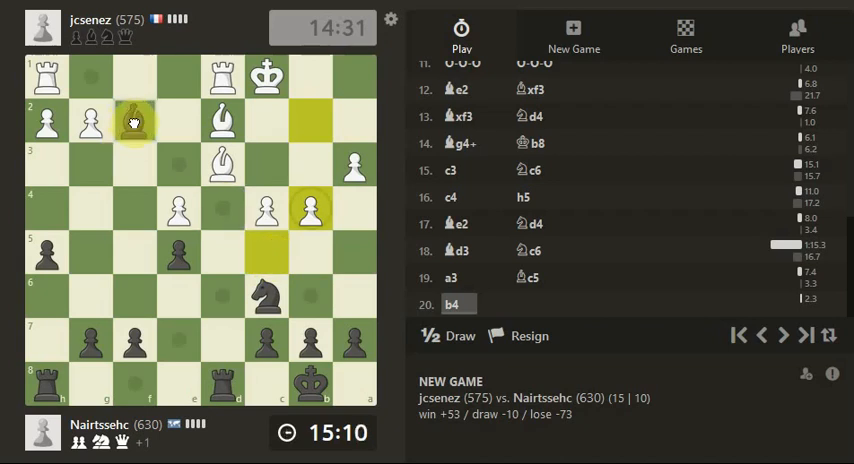
drag(133, 122, 265, 252)
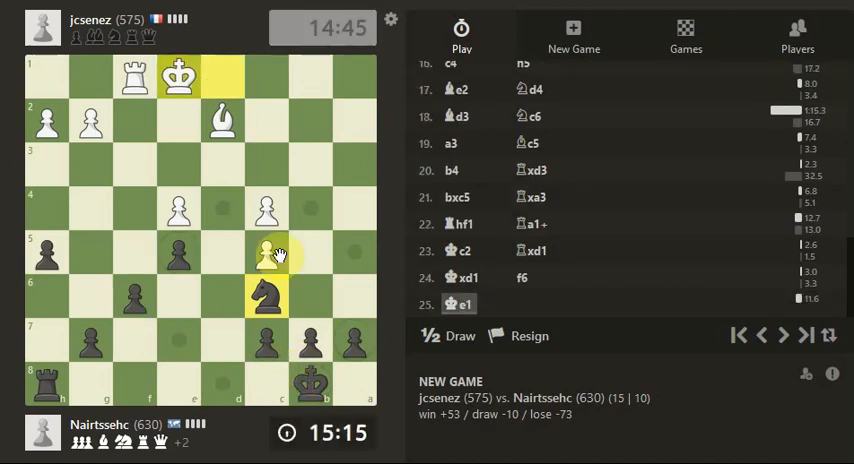
Play Nd4, moving the knight from c6 to d4.
drag(265, 252, 222, 208)
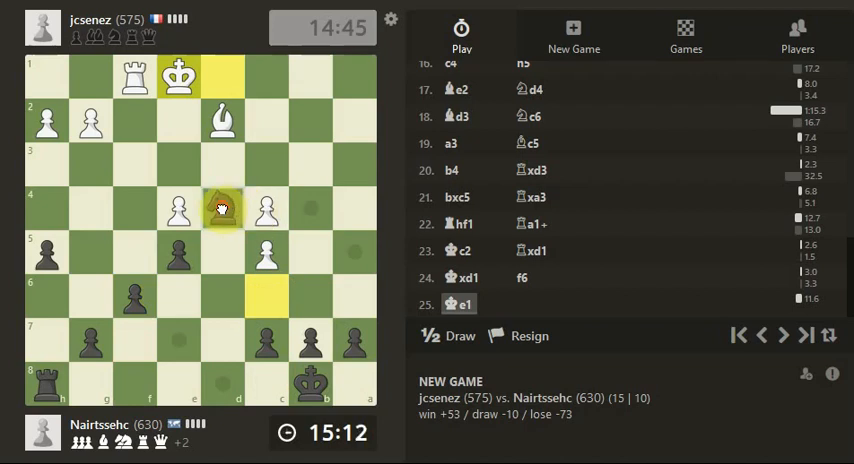
click(223, 208)
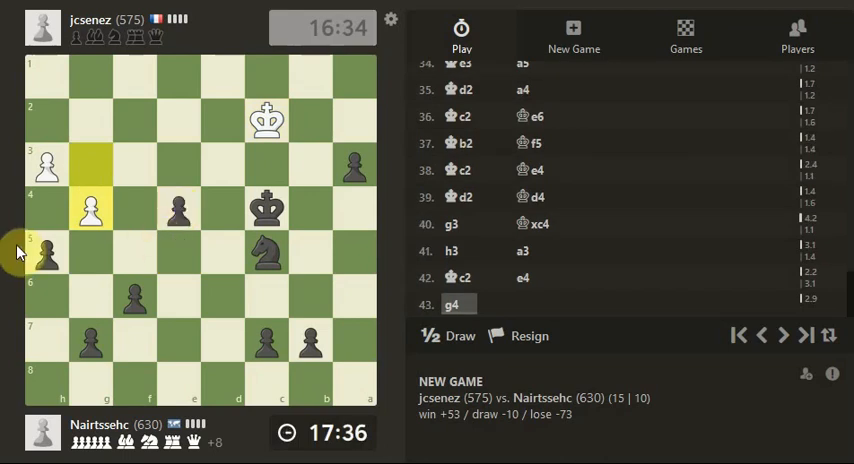
Play hxg4, taking White's g4 pawn with the h5 pawn.
click(92, 209)
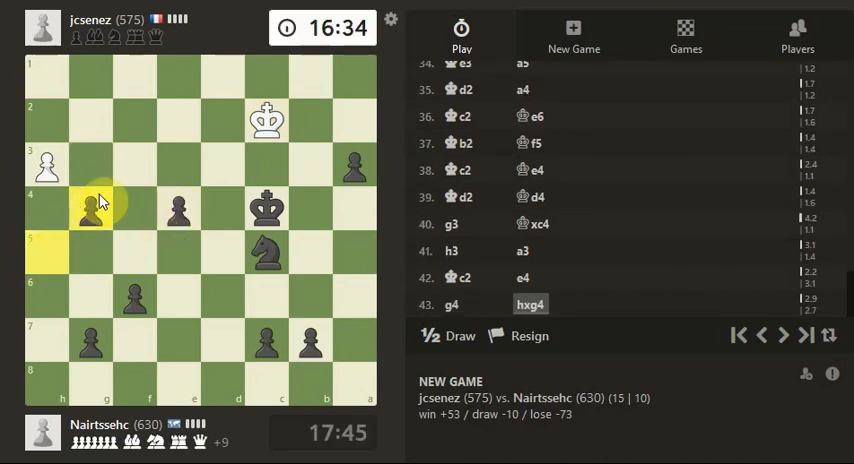